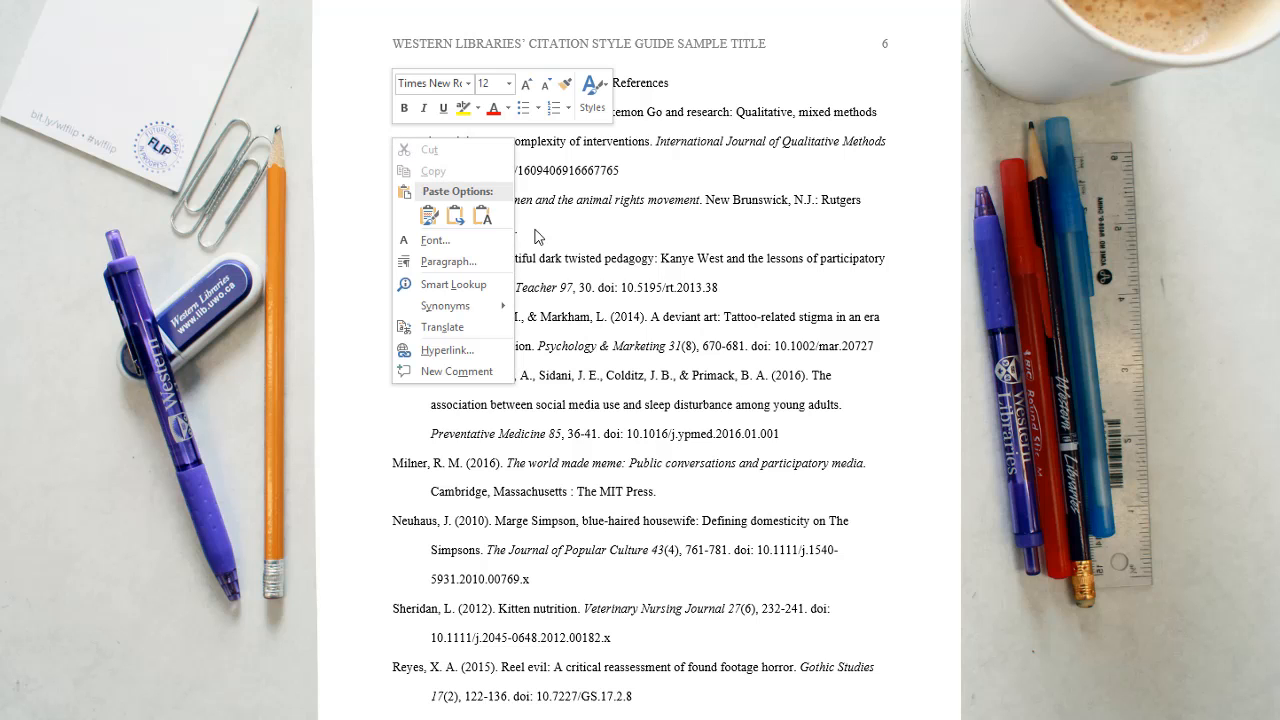
Give the references a 0.5" hanging indent in the Paragraph settings
click(448, 260)
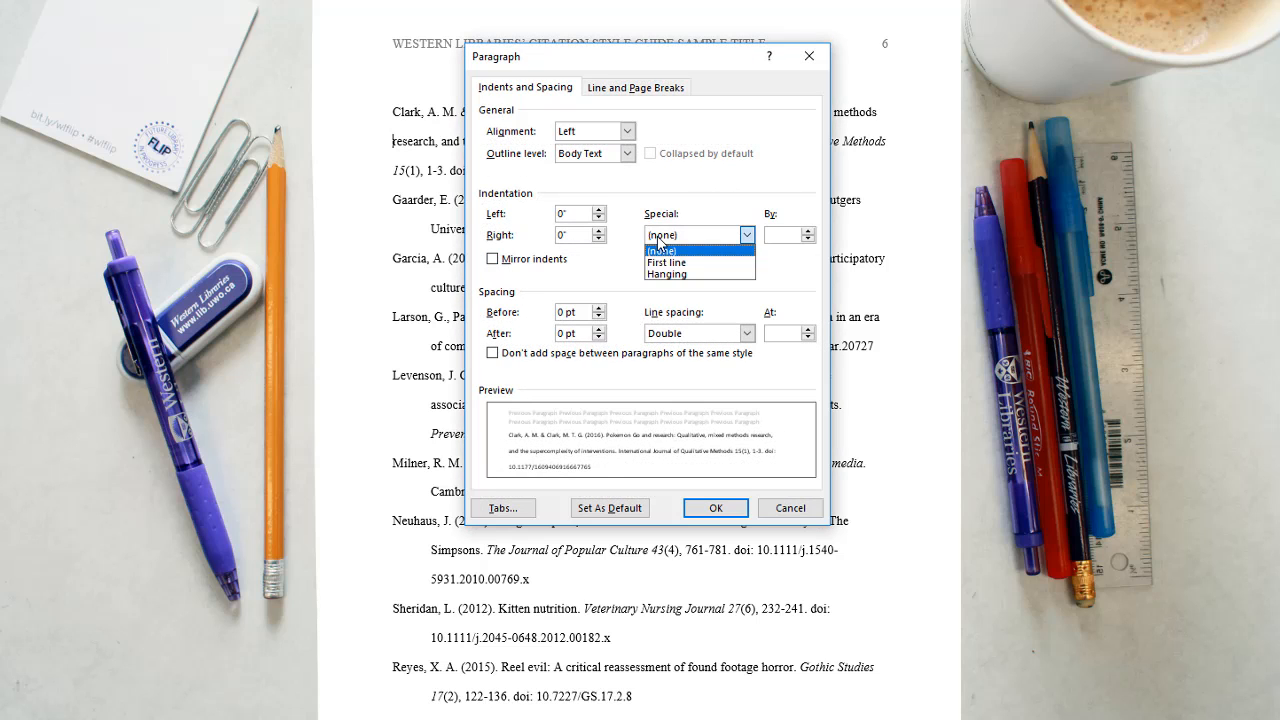
click(666, 274)
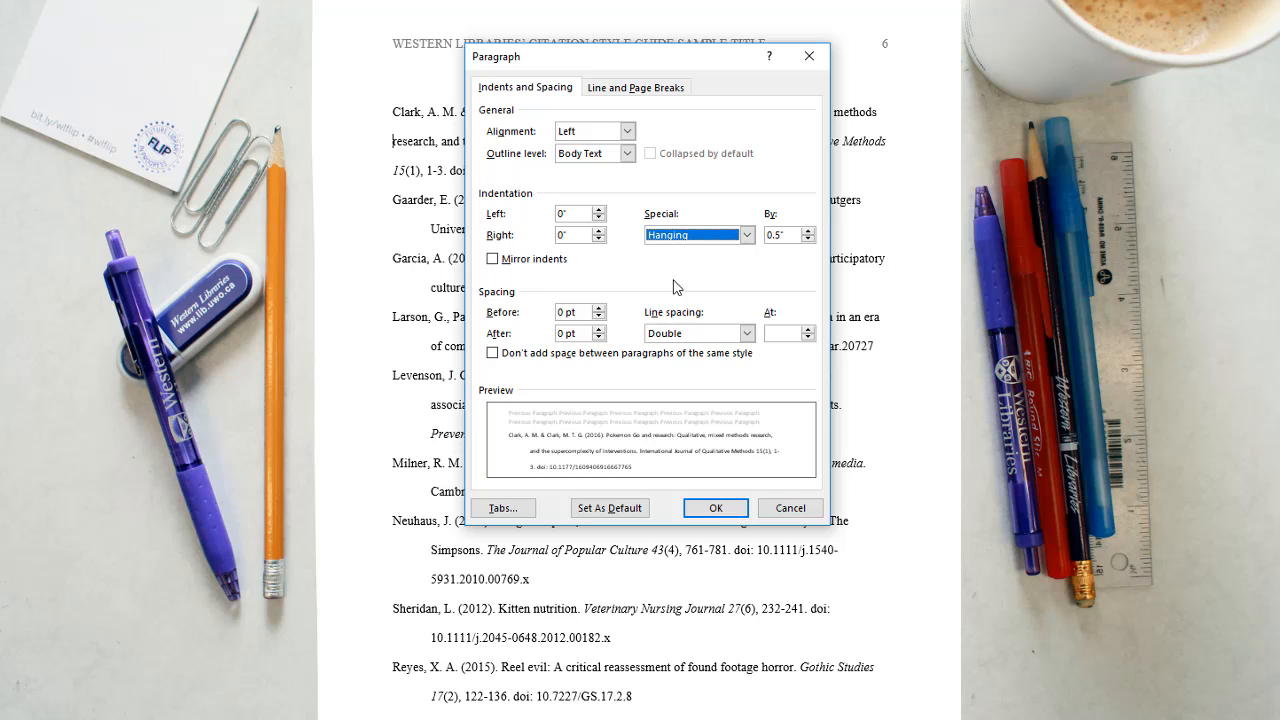